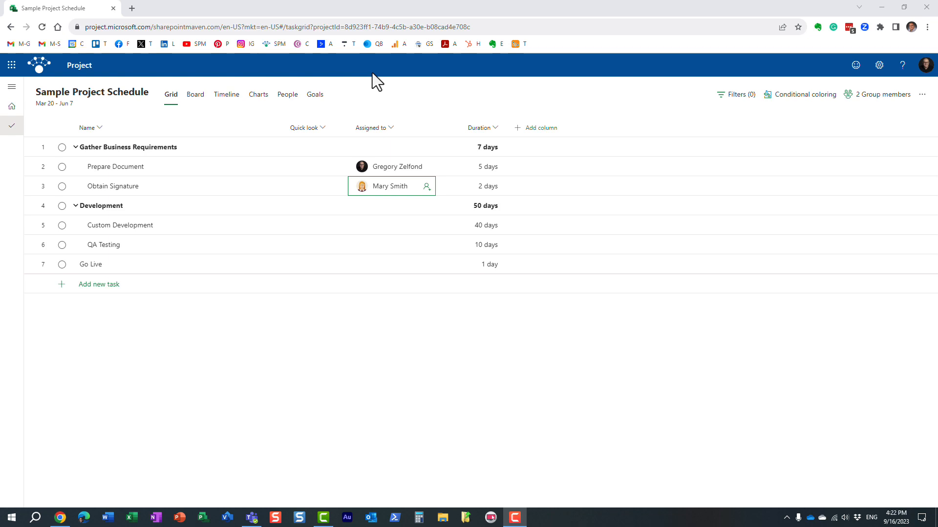
# Step: Review the HR Team group's Members list and the Other people list with access outside the group
pyautogui.click(388, 147)
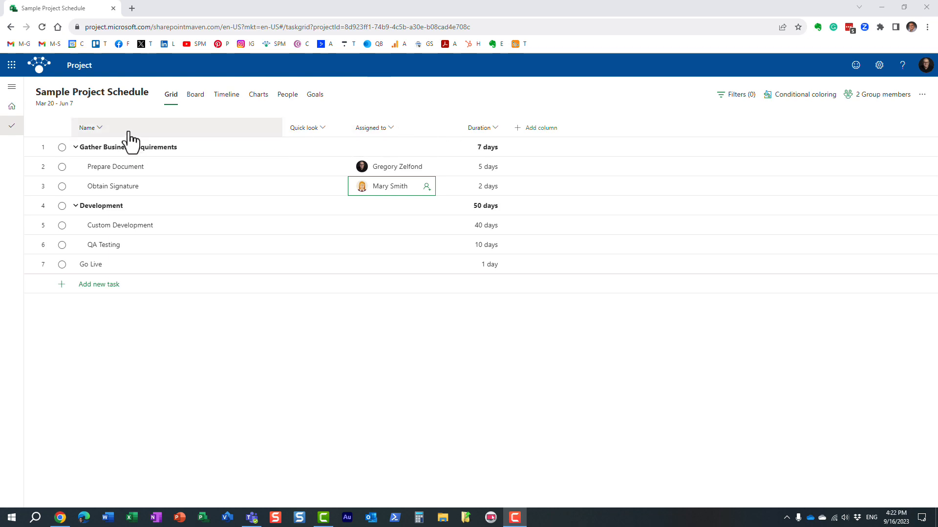
pyautogui.moveTo(878, 95)
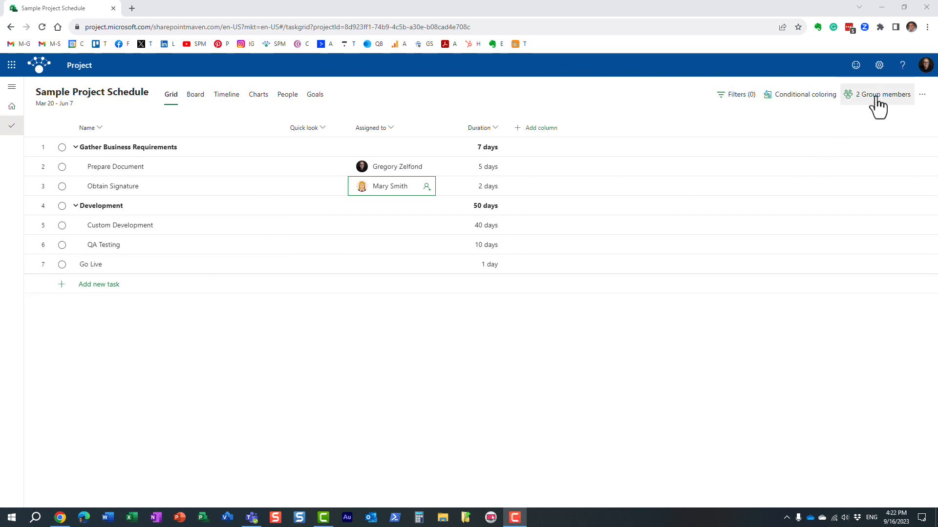
pyautogui.click(881, 95)
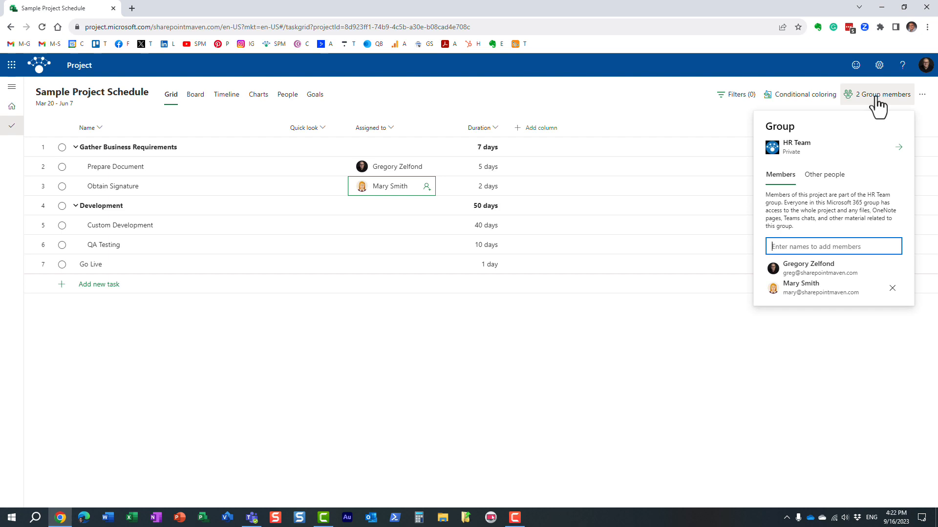
pyautogui.moveTo(862, 118)
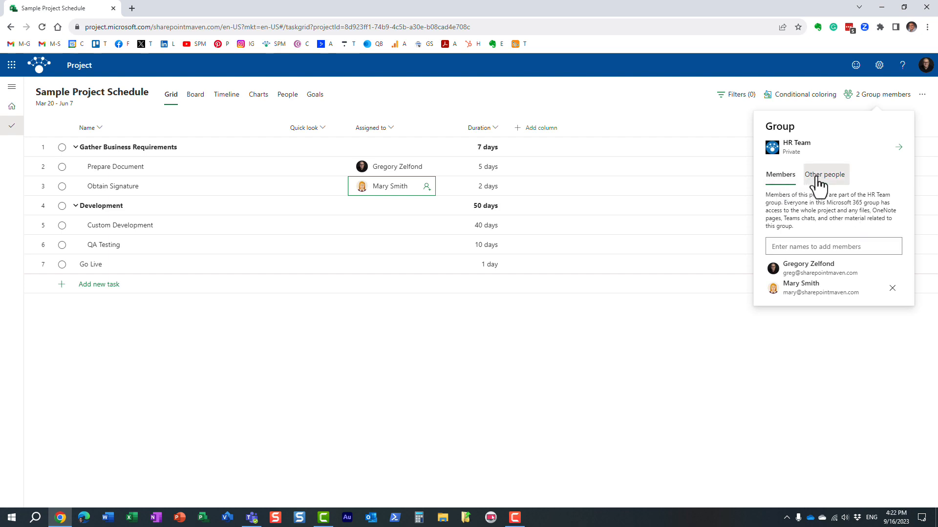
pyautogui.click(824, 174)
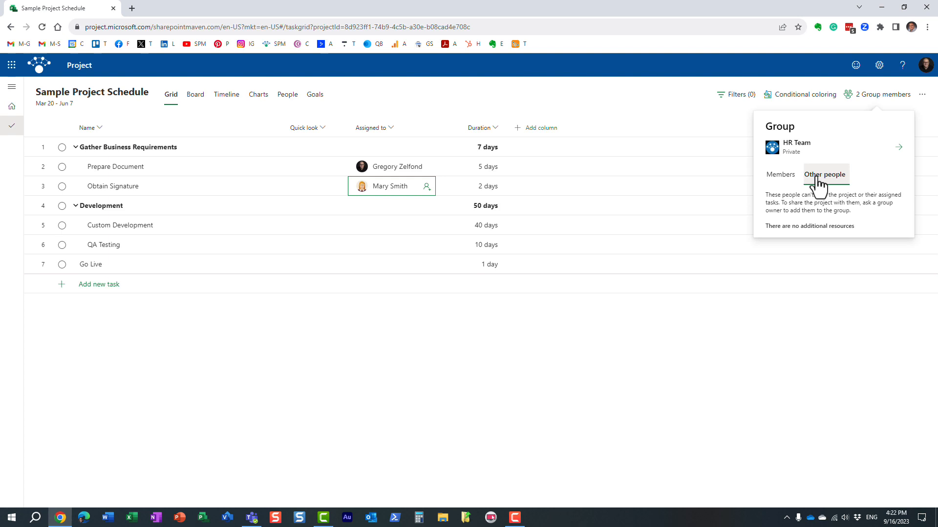
pyautogui.click(780, 174)
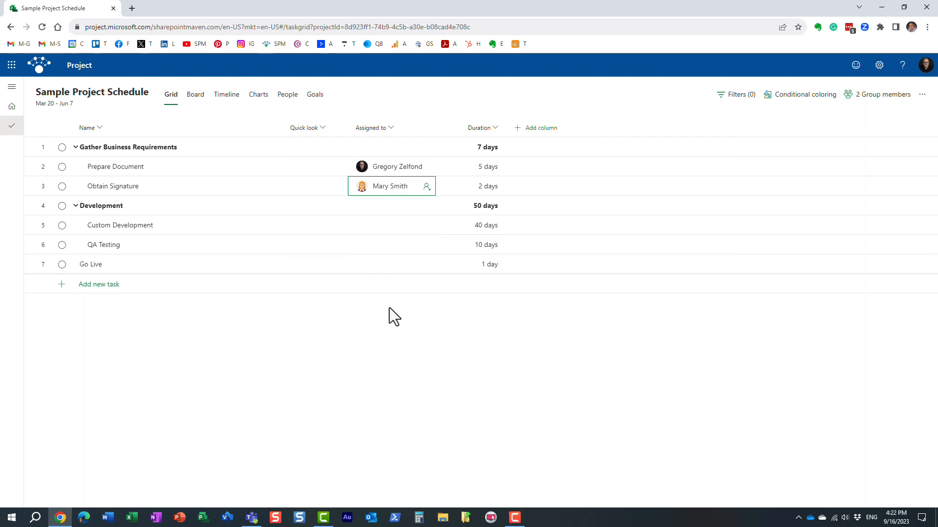
# Step: Reopen the HR Team members list showing Gregory Zelfond and Mary Smith
pyautogui.click(879, 94)
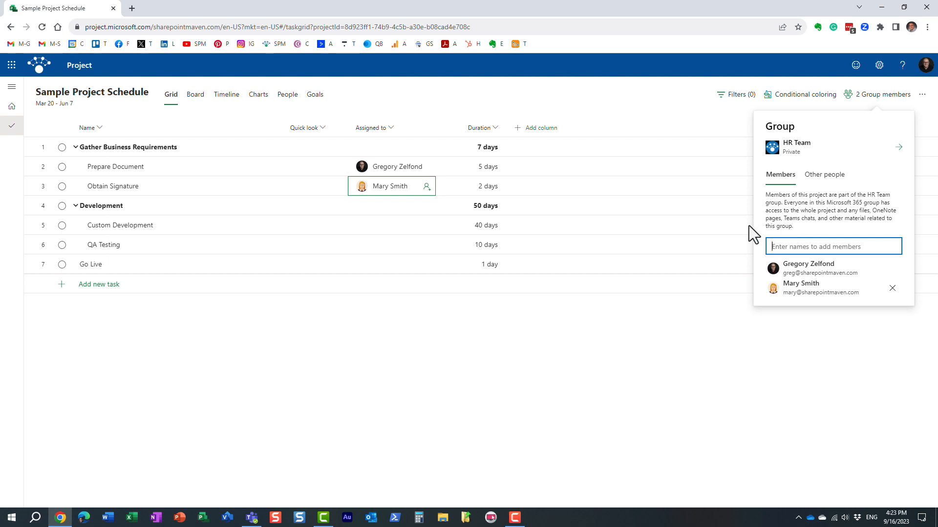
pyautogui.click(686, 72)
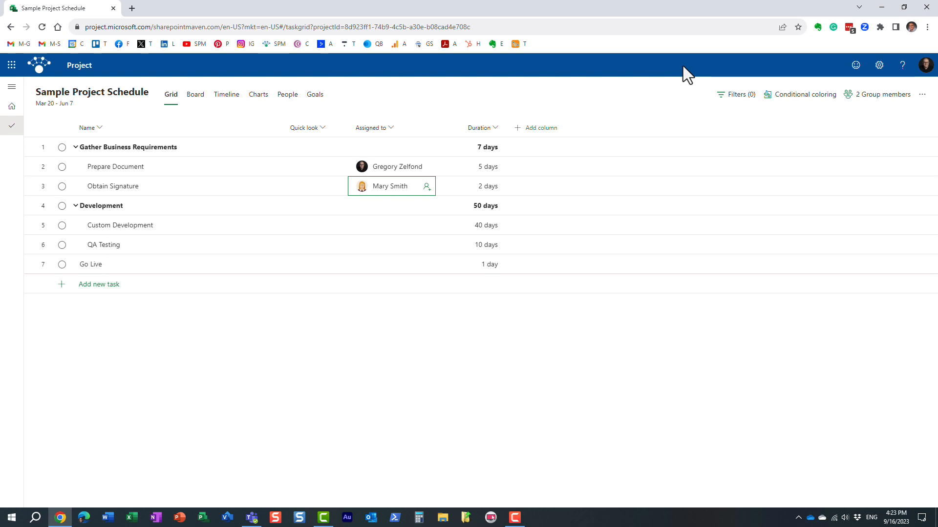
pyautogui.moveTo(667, 91)
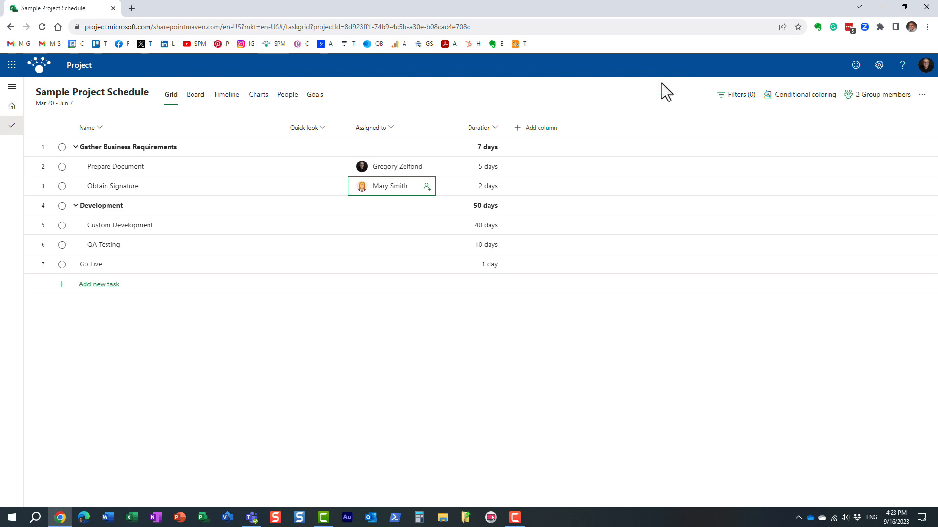
pyautogui.moveTo(452, 5)
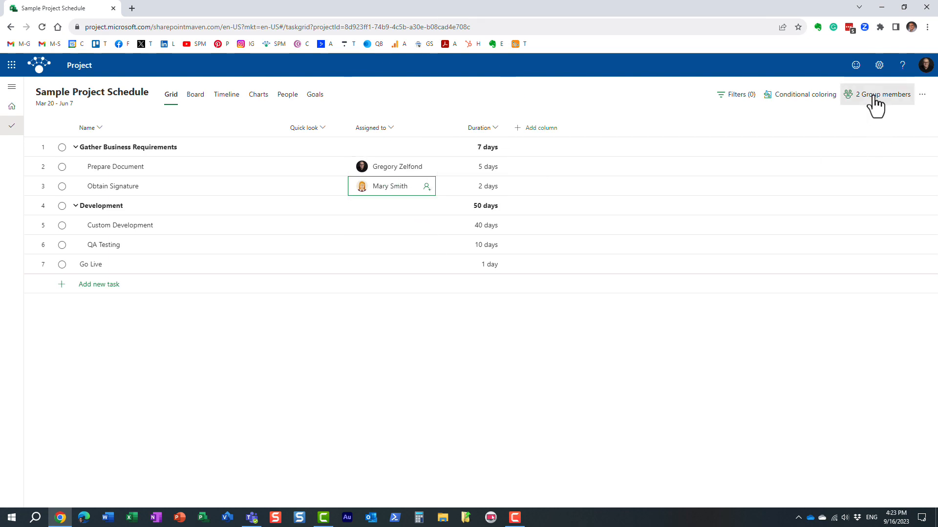
pyautogui.click(881, 95)
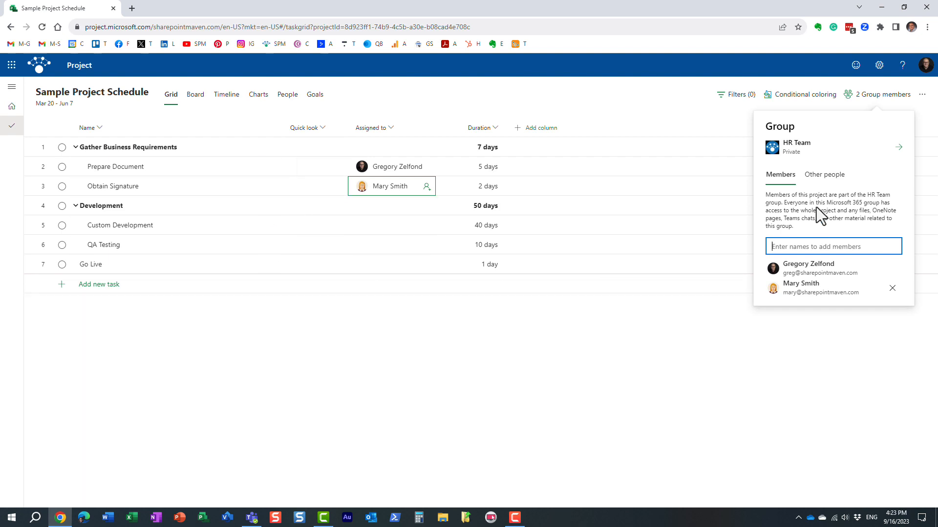
pyautogui.moveTo(797, 232)
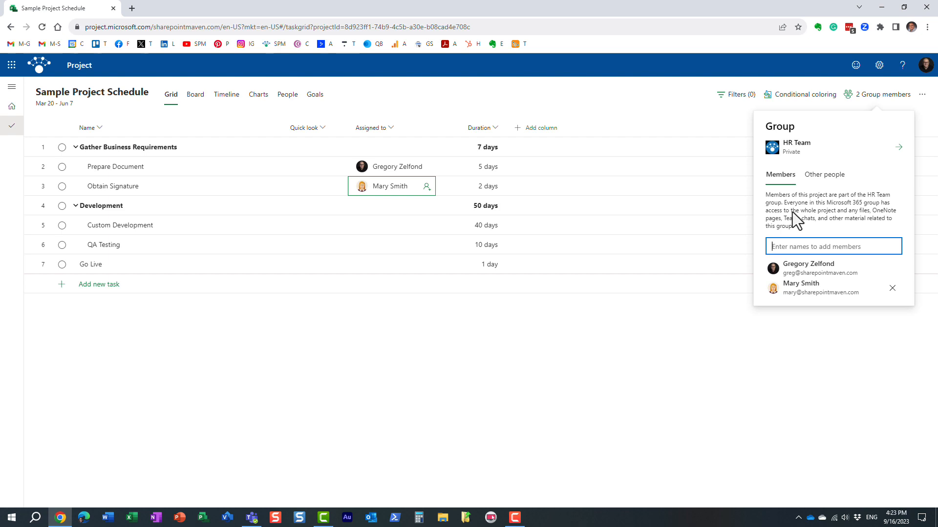
pyautogui.moveTo(806, 210)
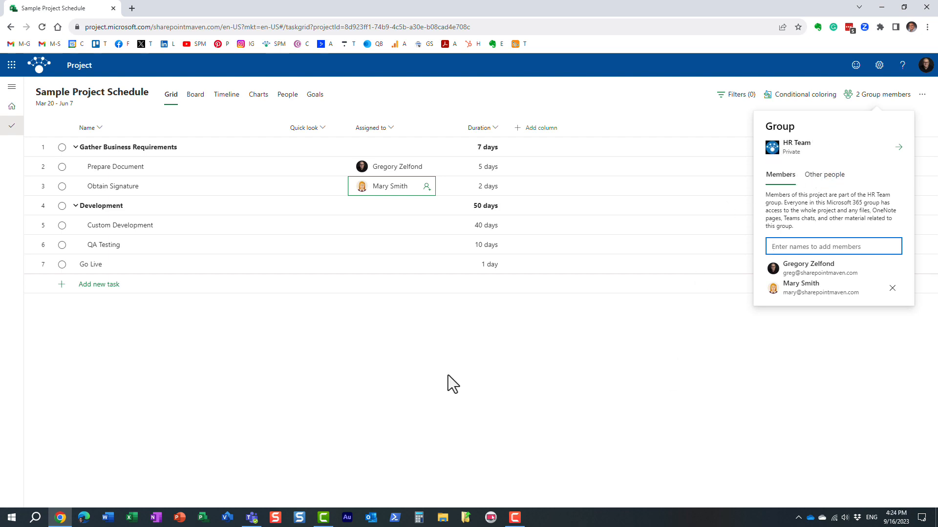
# Step: Choose John Smith, found under Everyone else by searching 'john', as assignee for Custom Development
pyautogui.click(452, 384)
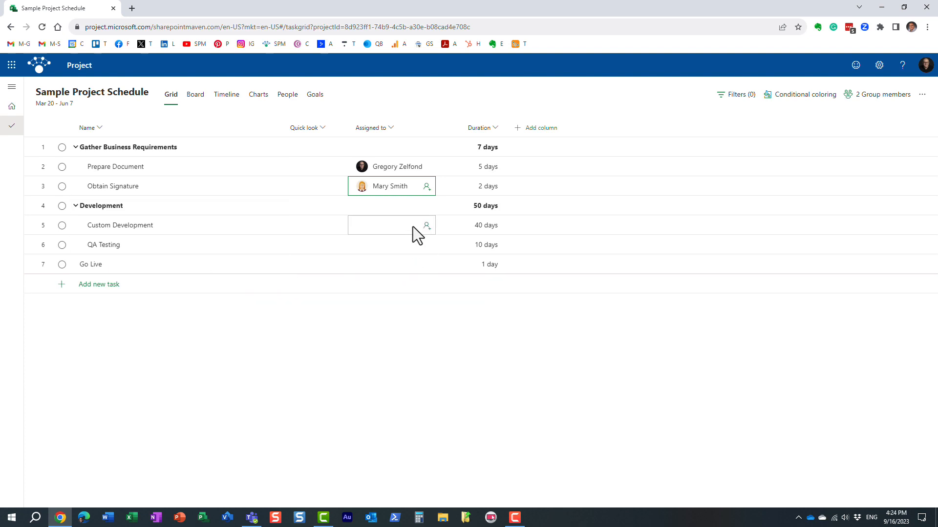
pyautogui.moveTo(427, 226)
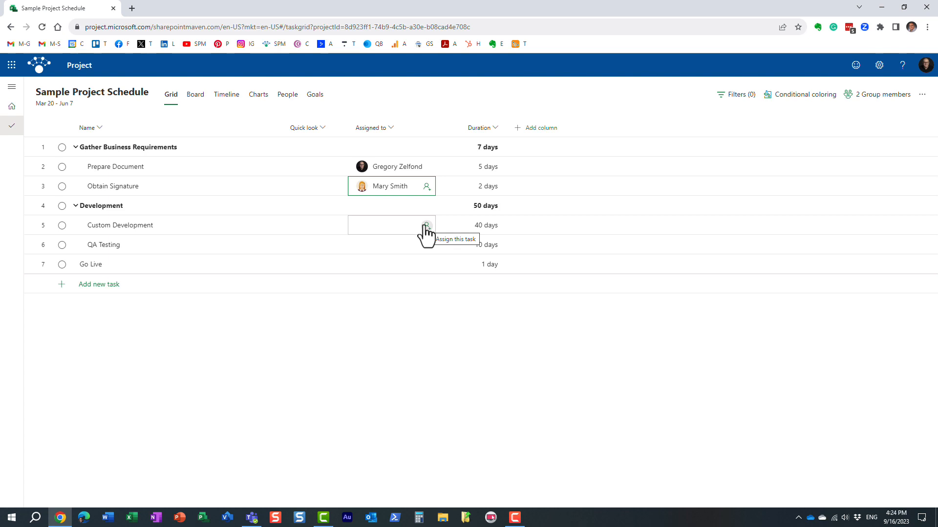
pyautogui.click(426, 225)
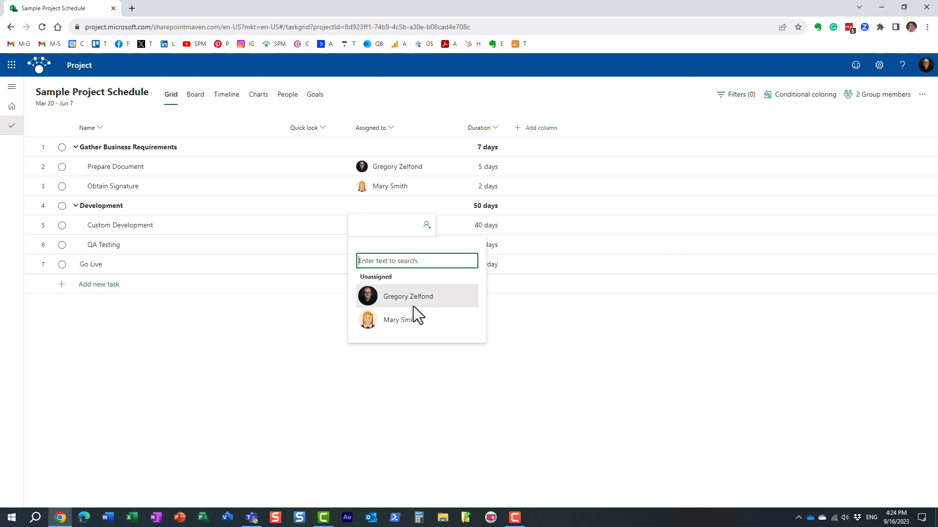
pyautogui.moveTo(414, 283)
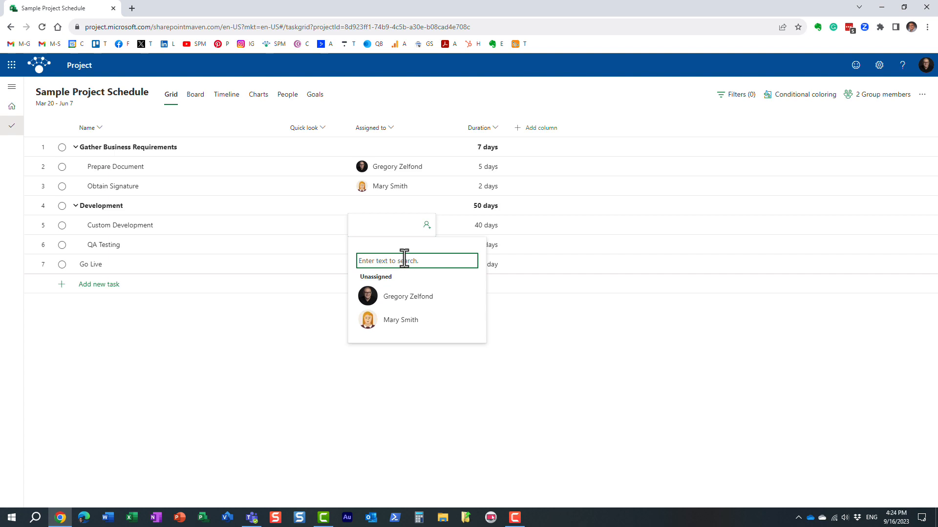
pyautogui.write('john')
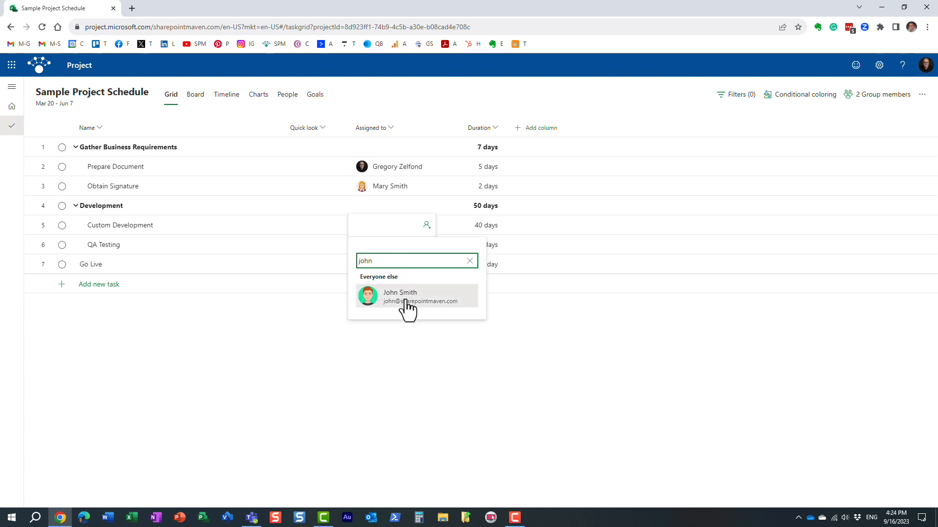
pyautogui.click(416, 296)
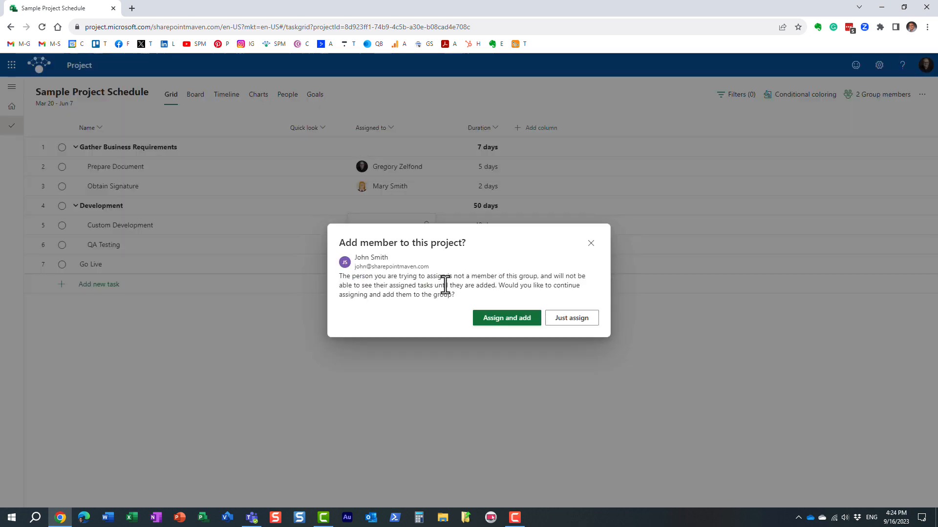
pyautogui.moveTo(484, 240)
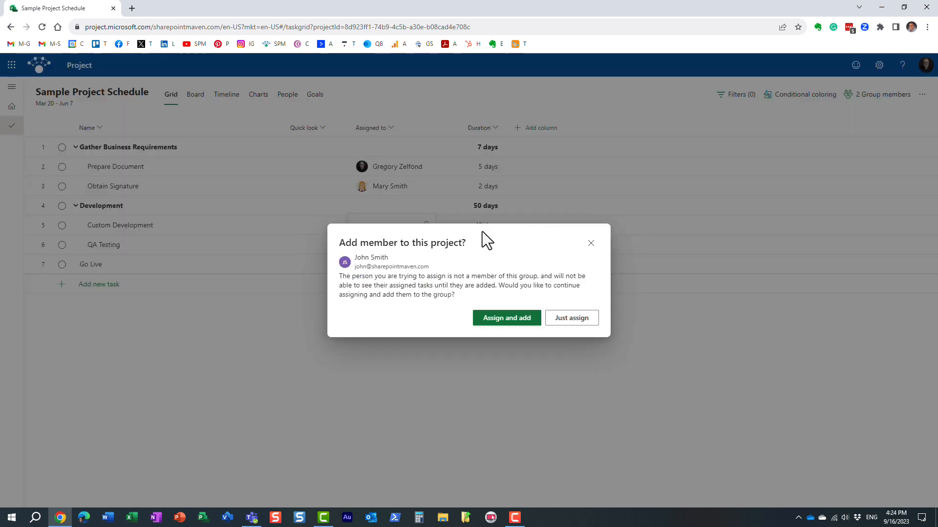
pyautogui.moveTo(417, 333)
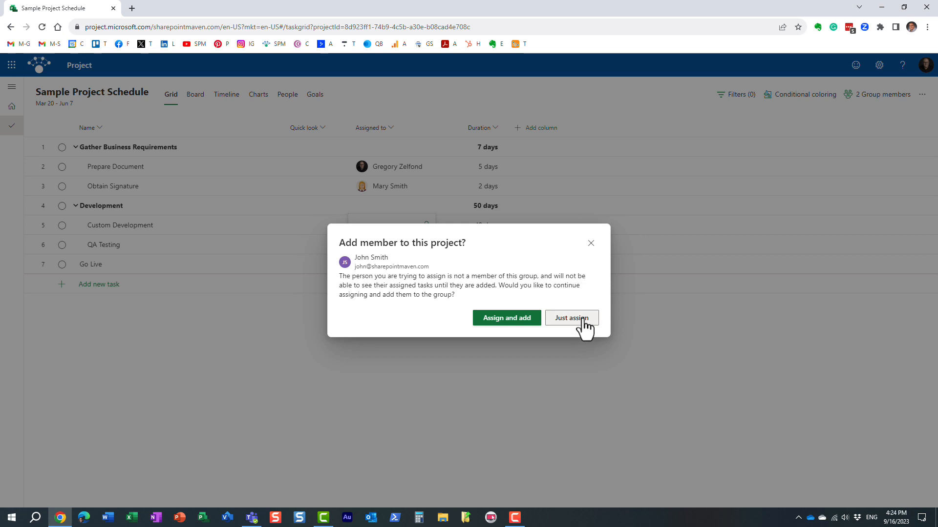
pyautogui.moveTo(512, 324)
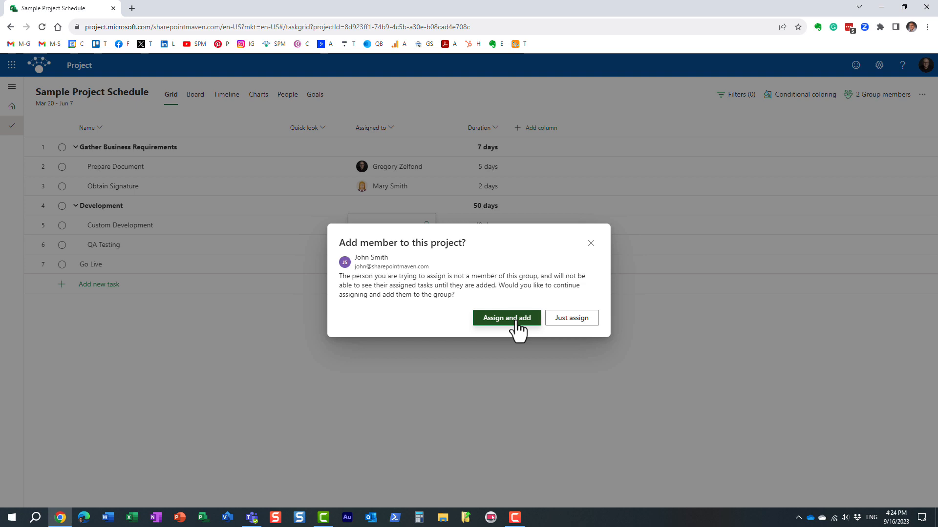
pyautogui.moveTo(496, 297)
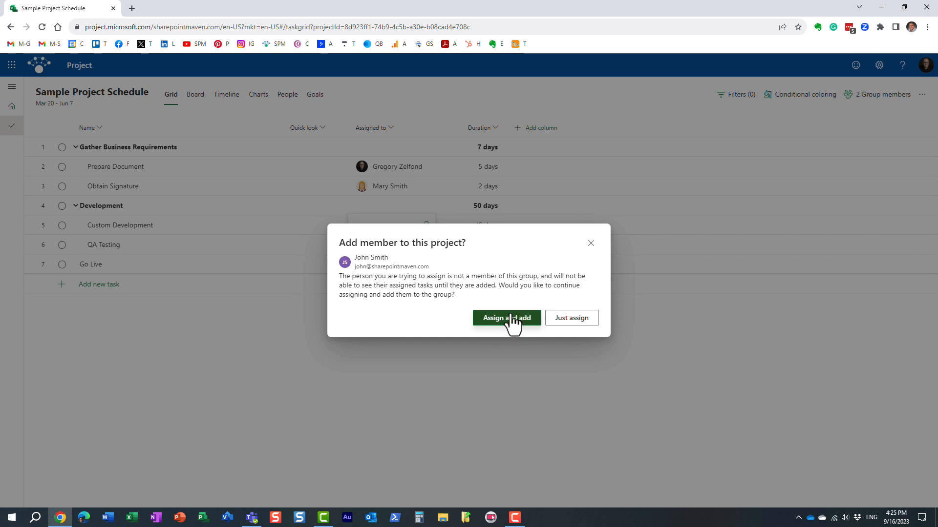
pyautogui.moveTo(515, 305)
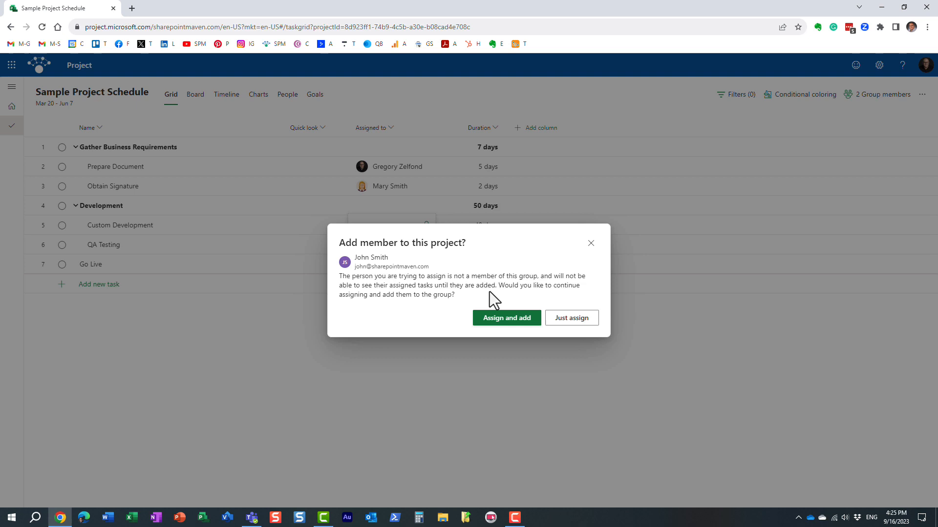
pyautogui.moveTo(223, 63)
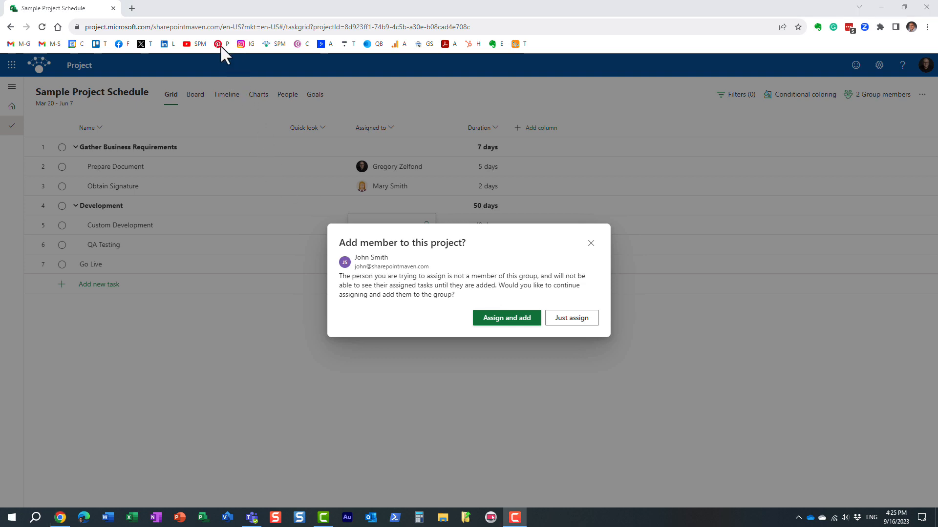
pyautogui.moveTo(285, 159)
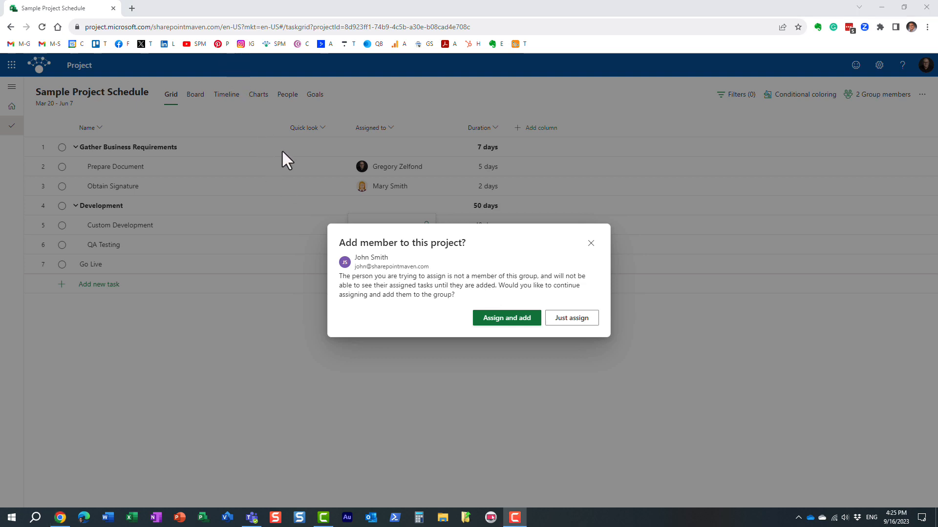
pyautogui.moveTo(571, 318)
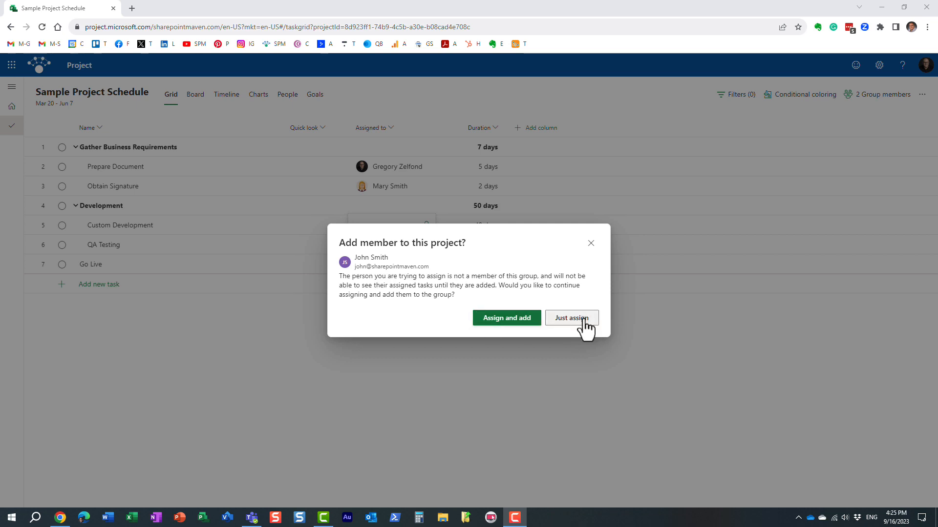
pyautogui.moveTo(506, 318)
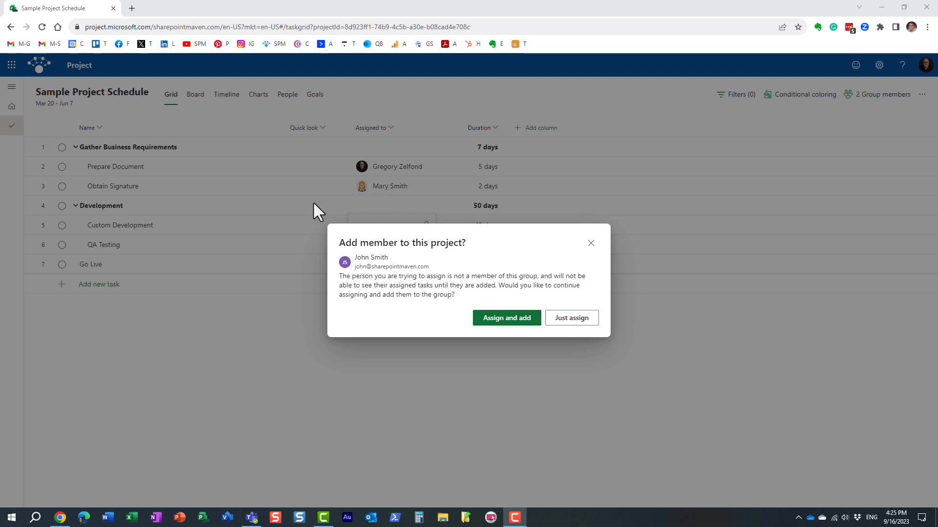
pyautogui.moveTo(367, 230)
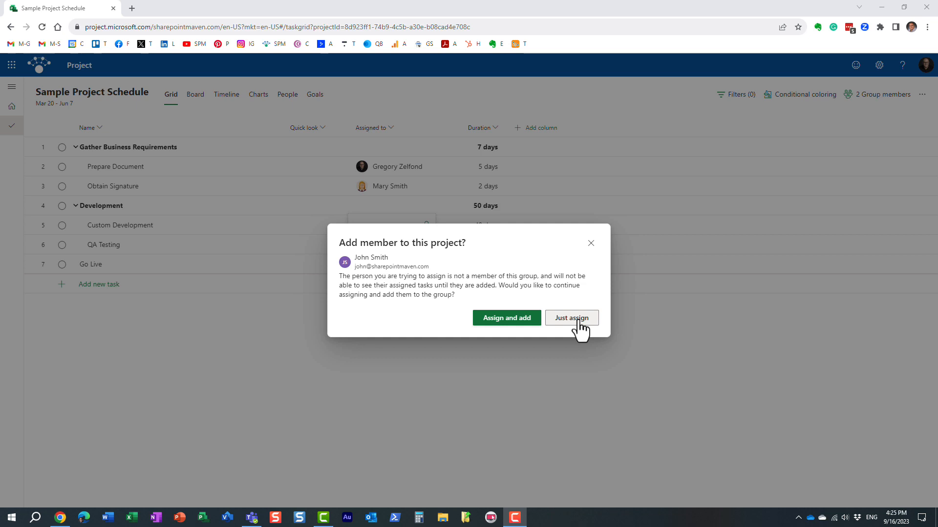
# Step: Assign John Smith to Custom Development with Just assign, without adding him to the group
pyautogui.click(571, 318)
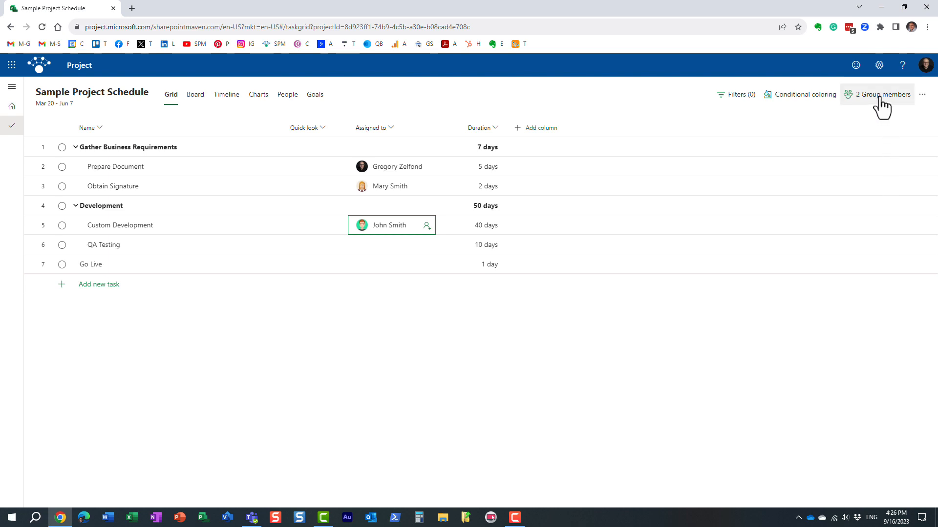
# Step: View John Smith listed under Other people in the group panel, apart from the HR Team members
pyautogui.click(881, 93)
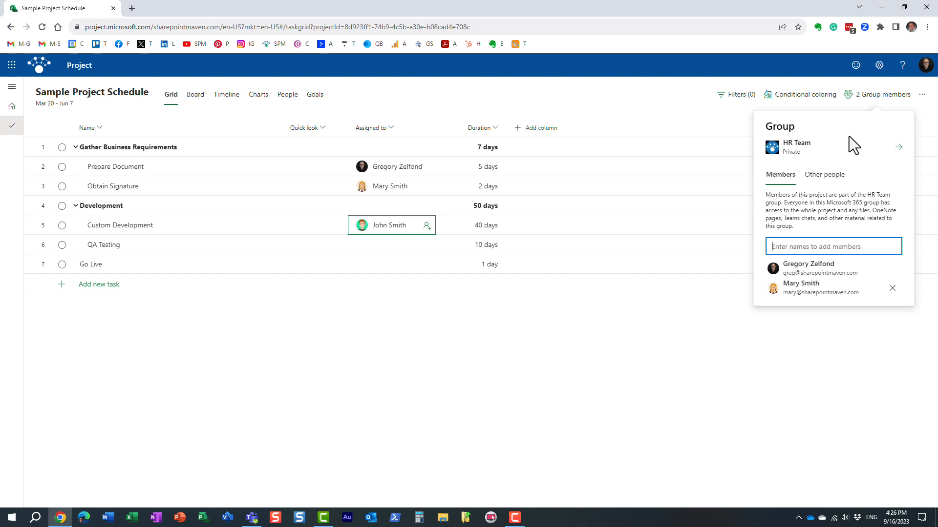
pyautogui.moveTo(801, 204)
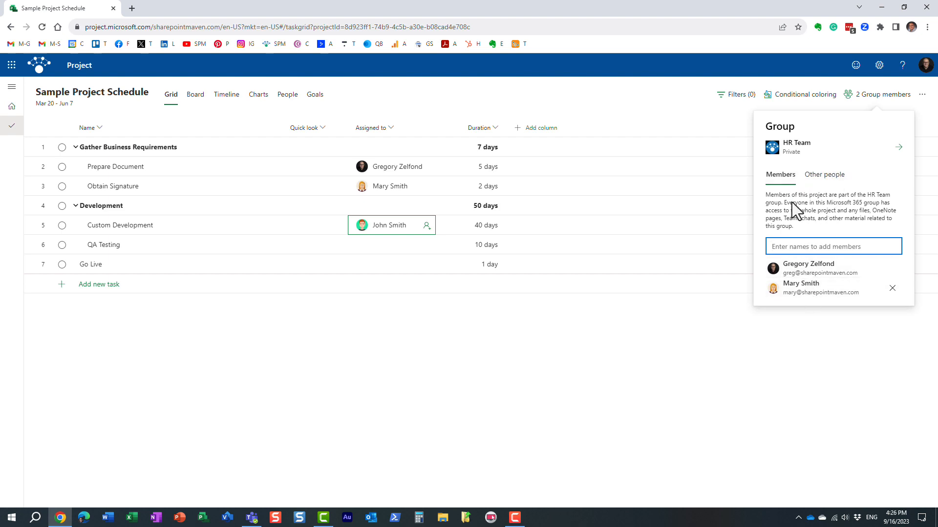
pyautogui.click(824, 174)
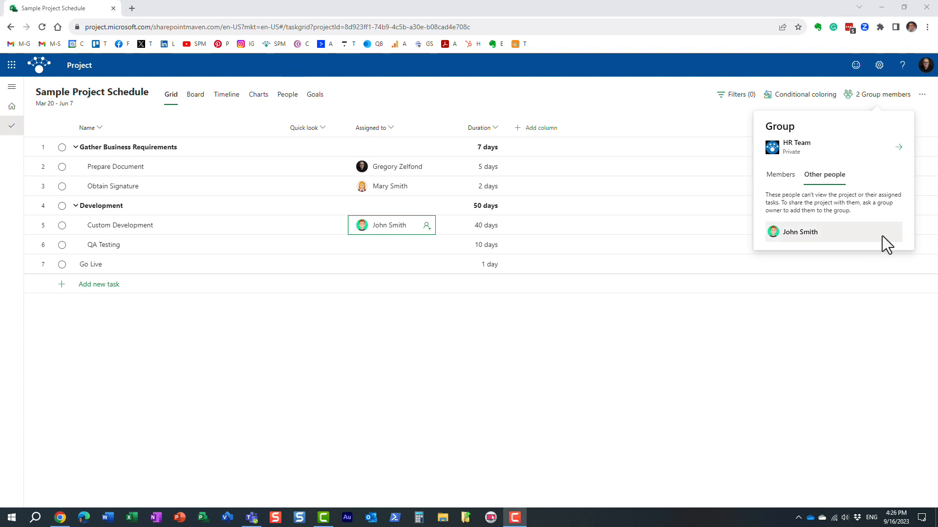
pyautogui.moveTo(836, 215)
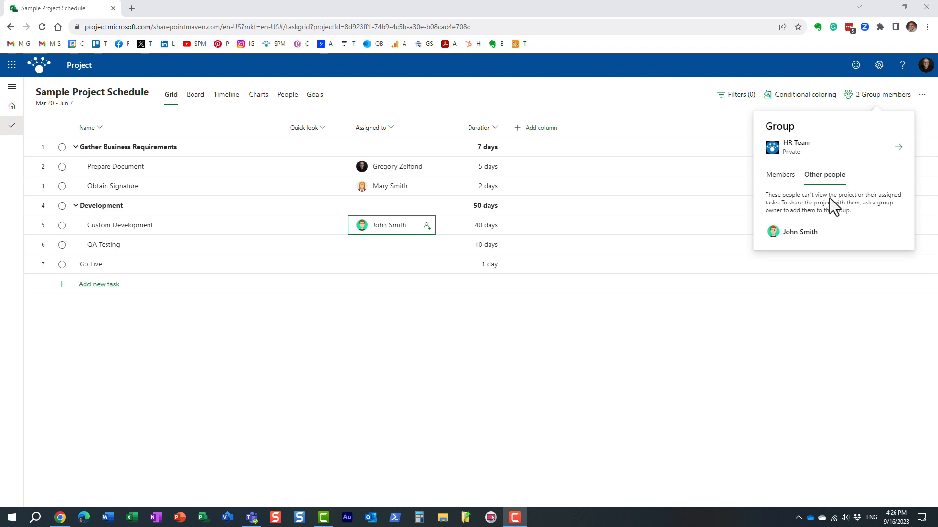
pyautogui.moveTo(812, 227)
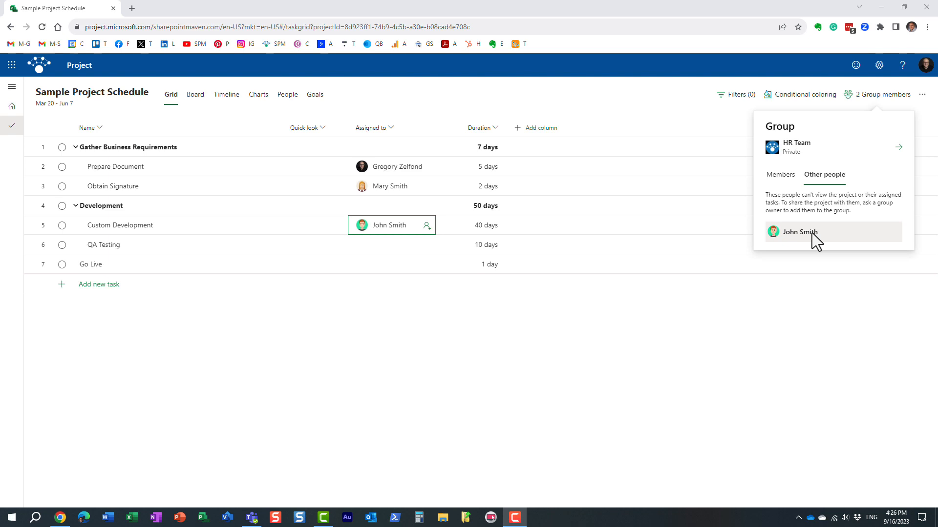
pyautogui.click(391, 244)
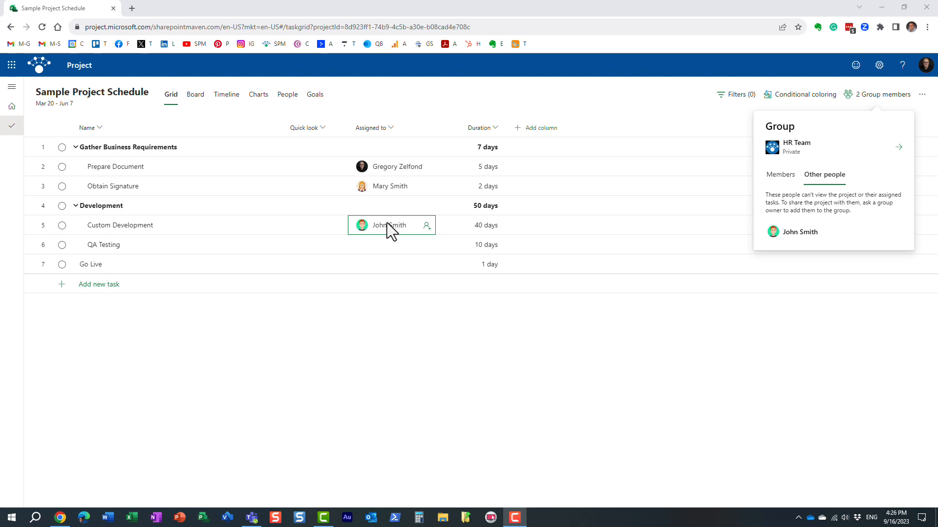
pyautogui.moveTo(395, 246)
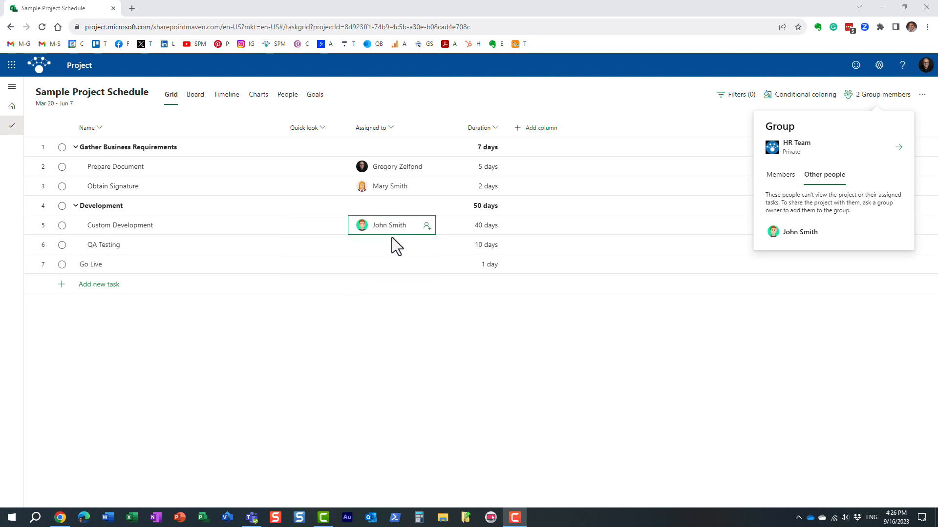
# Step: Return to the Members list showing only Gregory Zelfond and Mary Smith
pyautogui.click(390, 244)
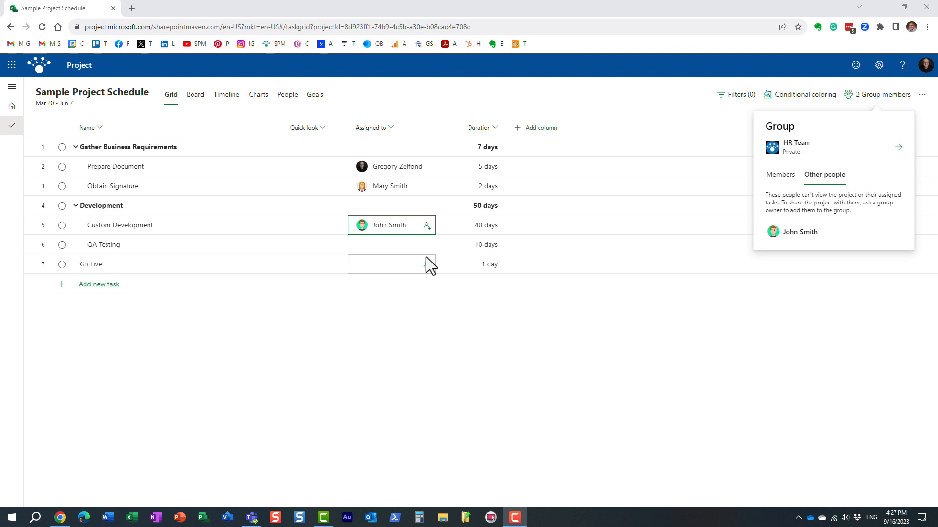
pyautogui.click(779, 174)
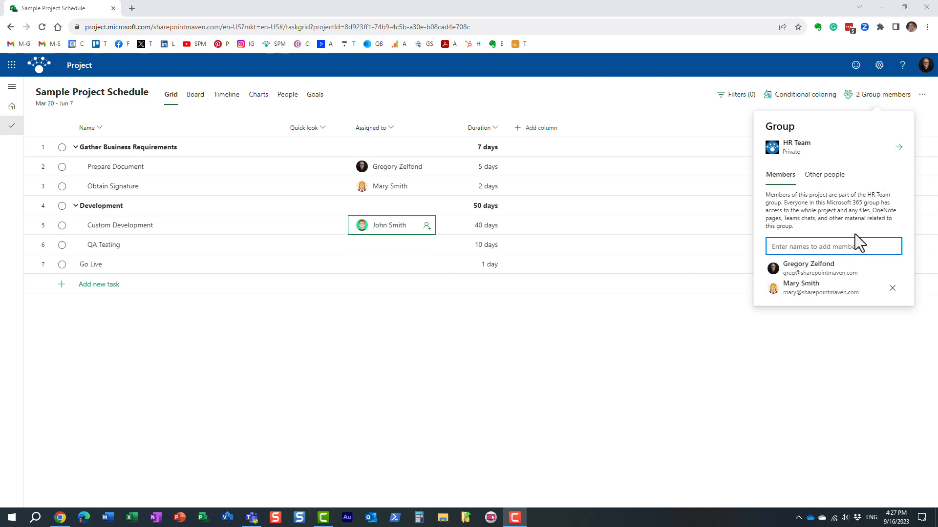
pyautogui.moveTo(818, 238)
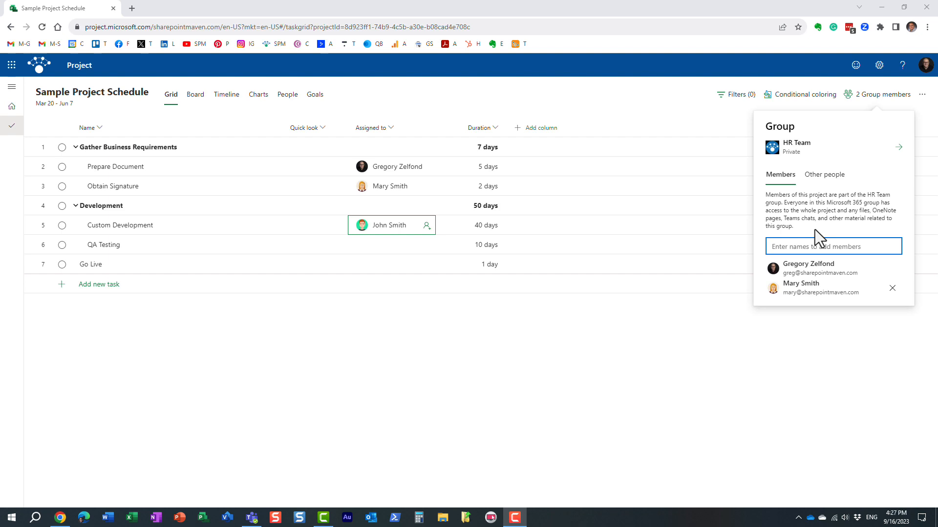
pyautogui.moveTo(806, 235)
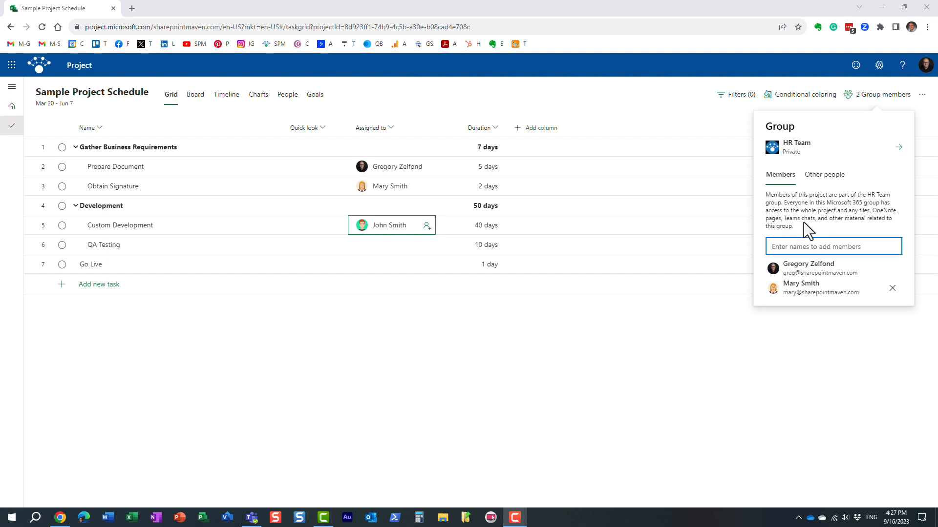
pyautogui.moveTo(859, 227)
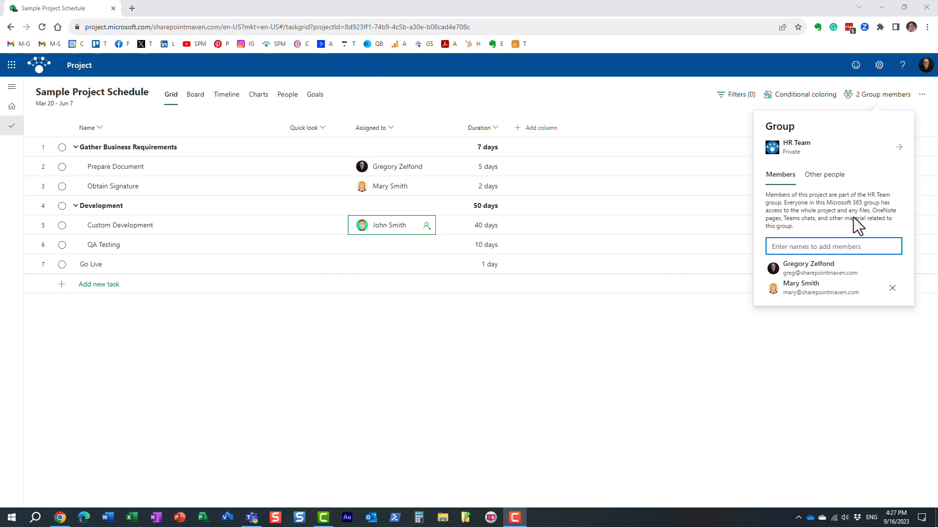
pyautogui.moveTo(827, 227)
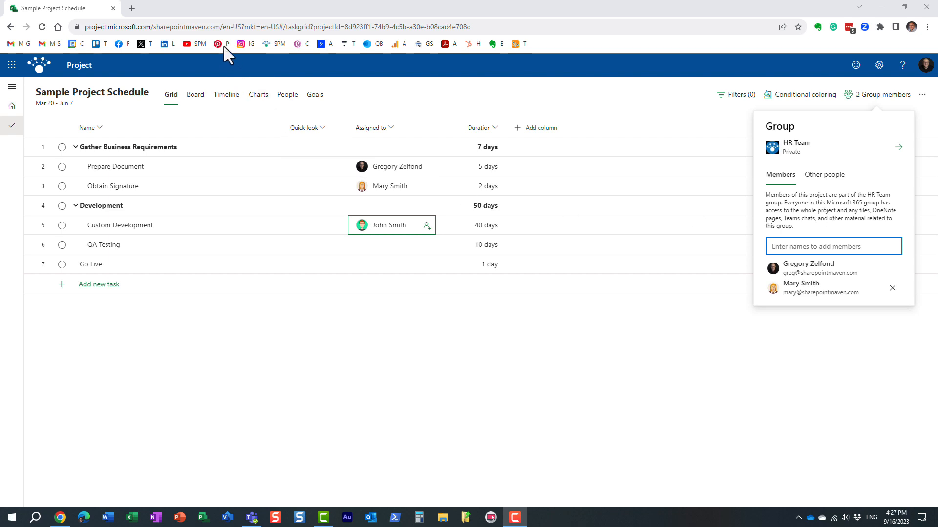
pyautogui.moveTo(246, 82)
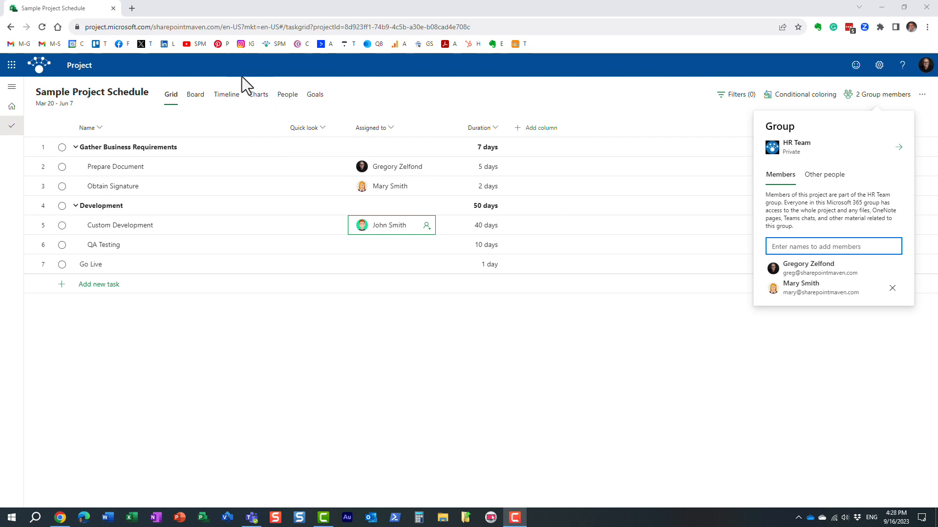